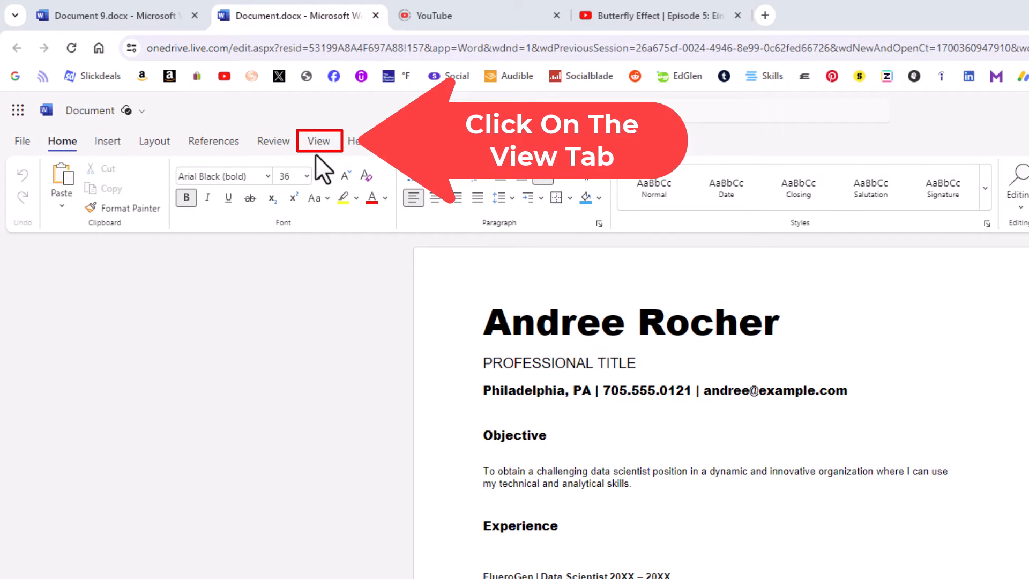
Show the View ribbon with the résumé's display options, including Dark Mode.
left_click(320, 141)
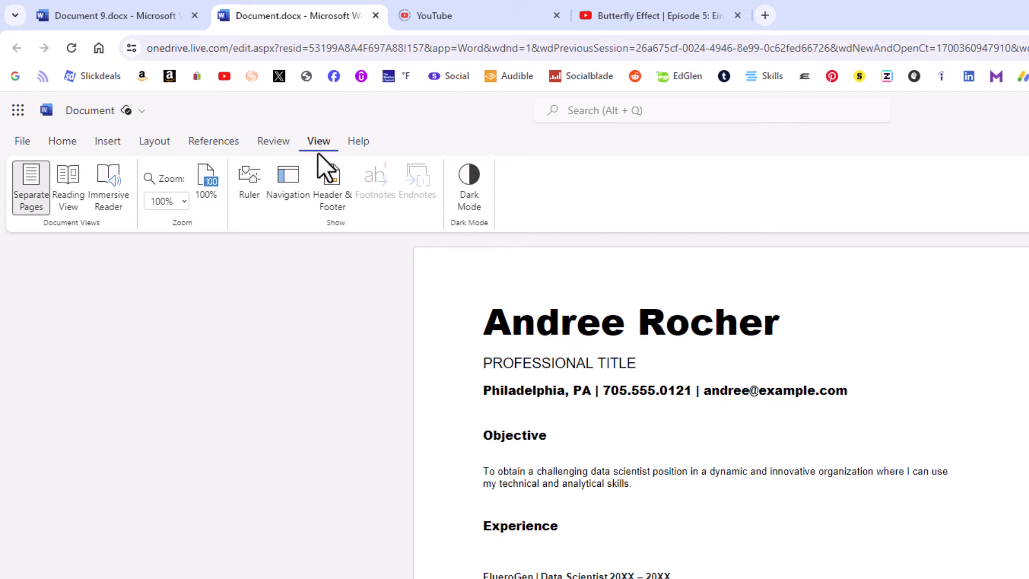
mouse_move(470, 262)
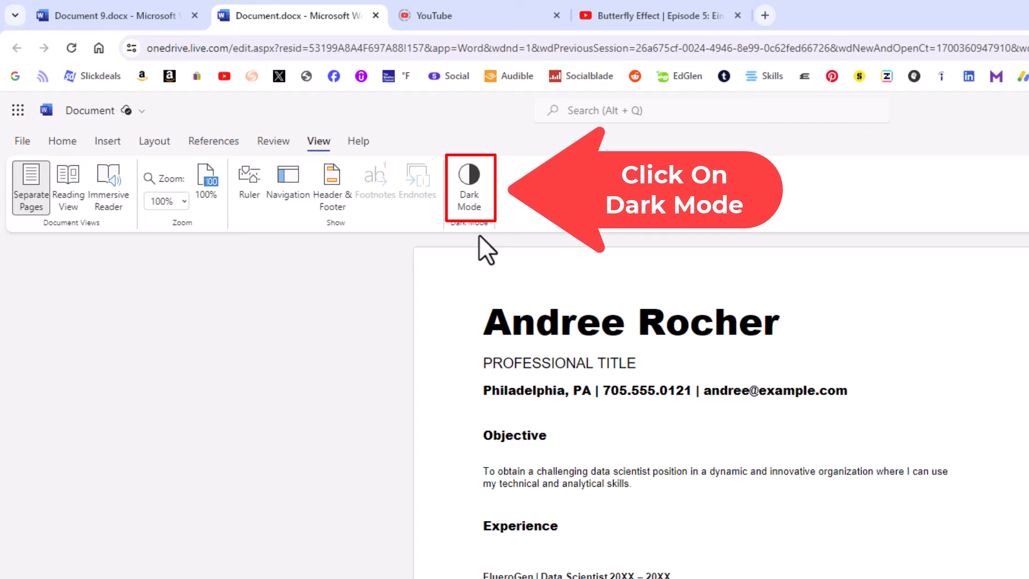
Turn on Dark Mode so the ribbon and résumé page go dark with white text.
left_click(469, 183)
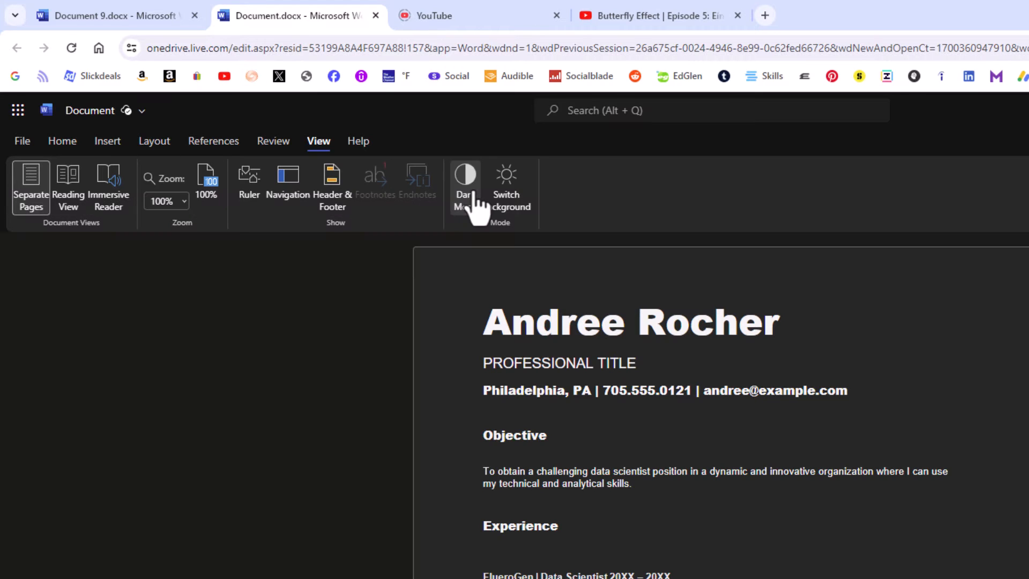
left_click(465, 177)
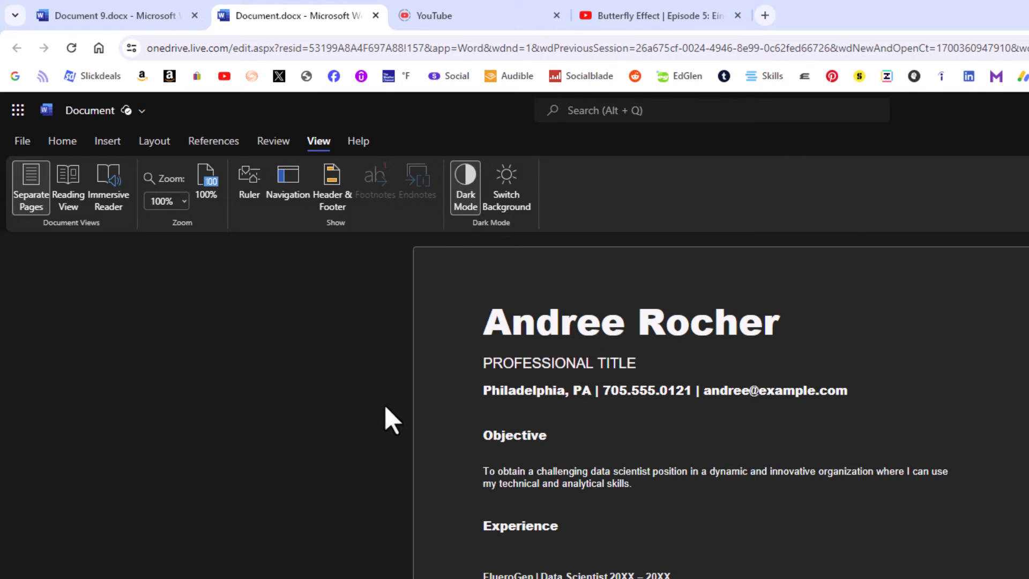
mouse_move(444, 358)
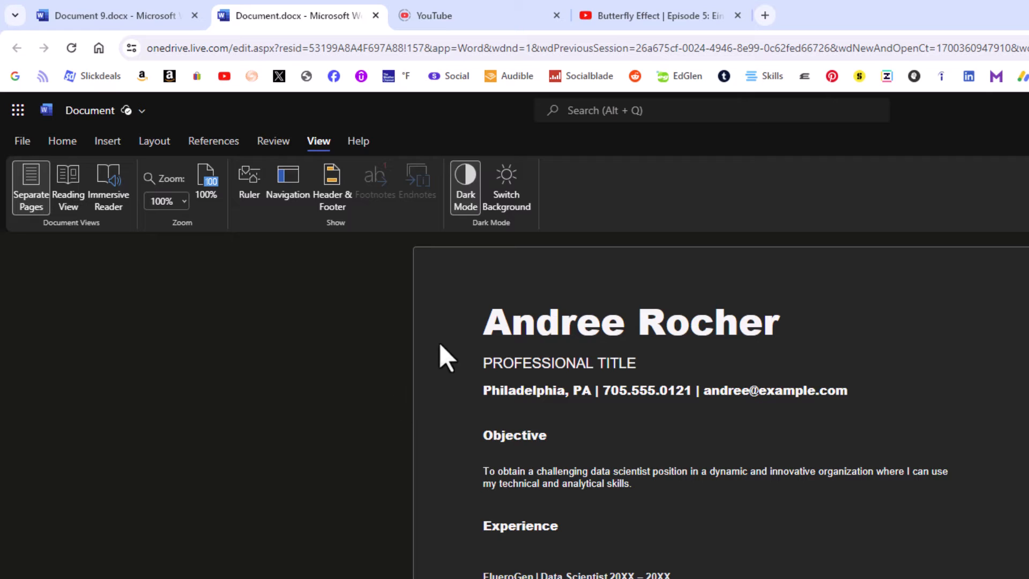
mouse_move(538, 283)
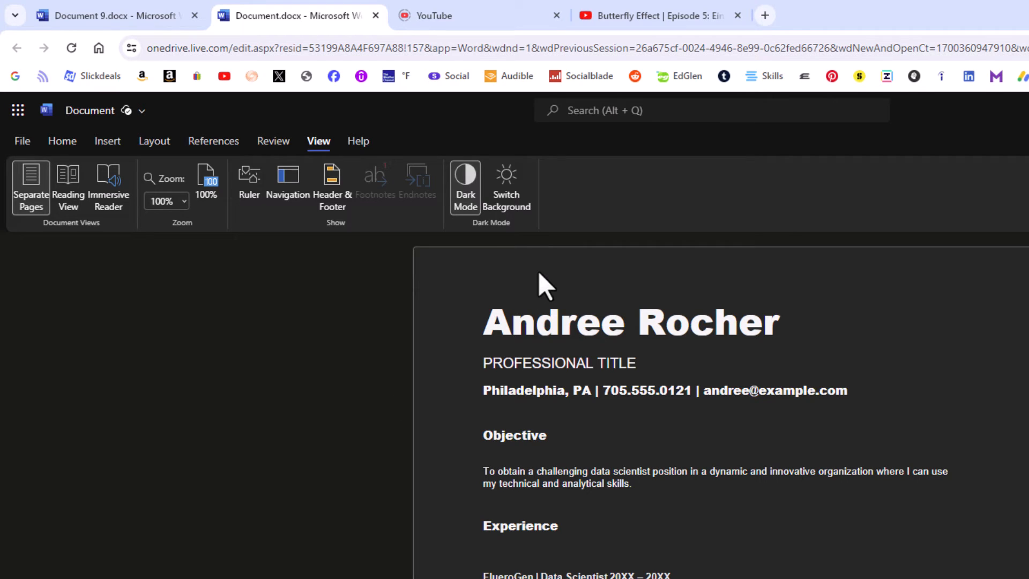
mouse_move(580, 283)
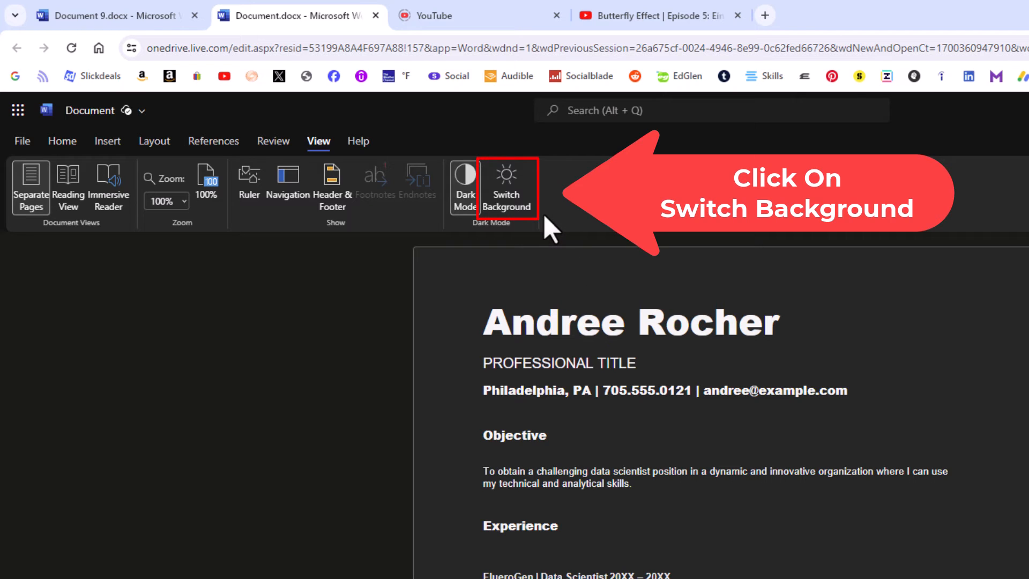
Switch the page background back to white with black text while dark mode stays on.
left_click(507, 187)
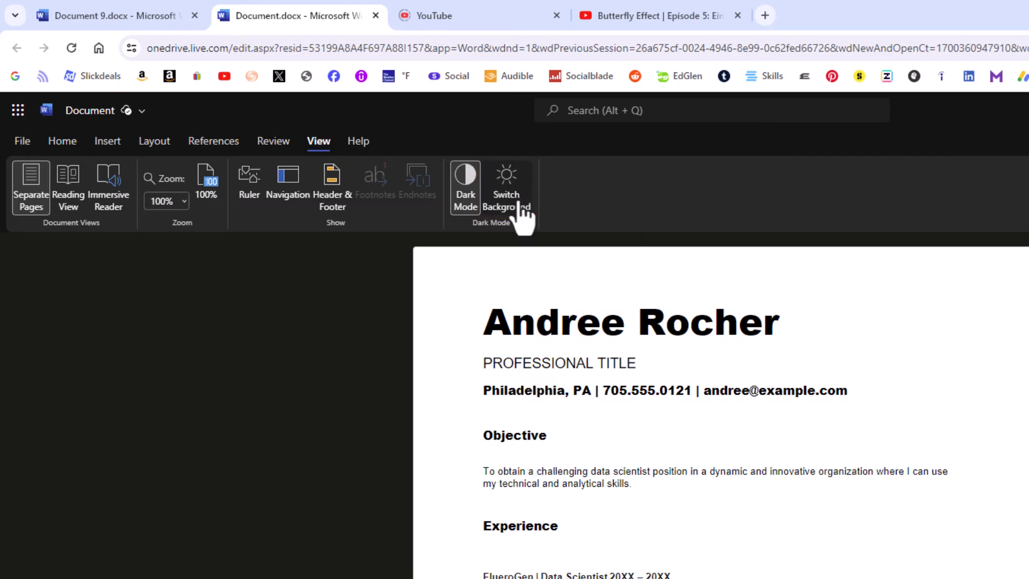
left_click(506, 177)
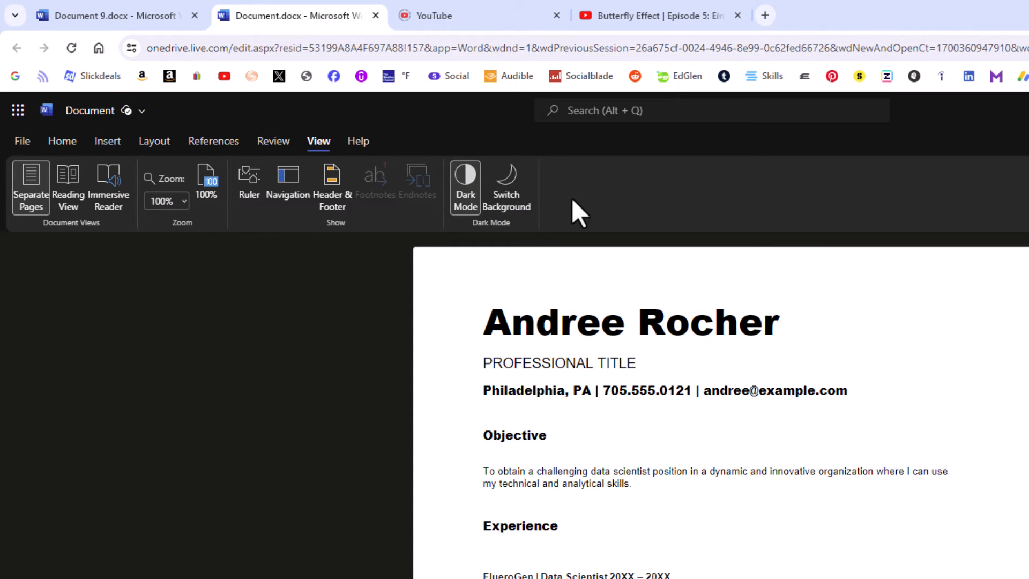
mouse_move(561, 207)
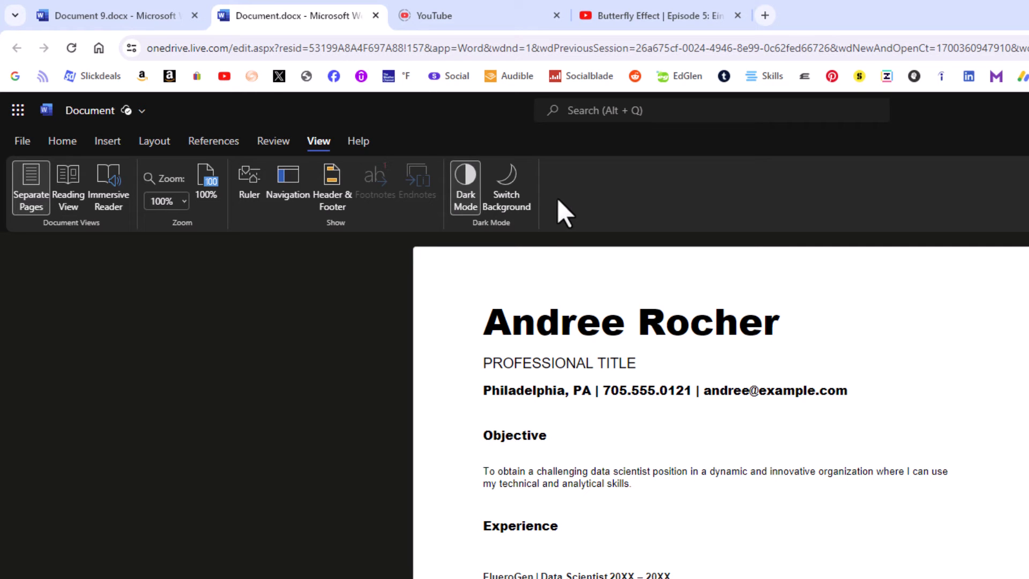